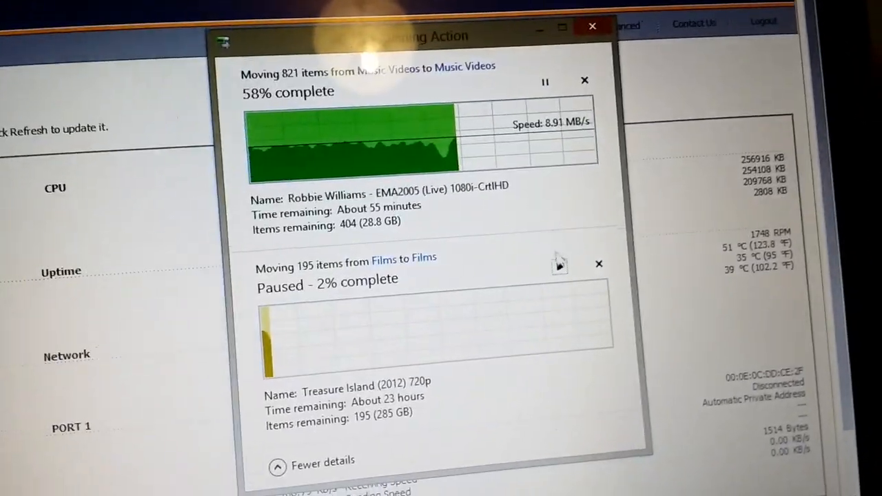
# - Resume the paused Films-to-Films copy of 195 items so both transfers run simultaneously
pyautogui.click(557, 266)
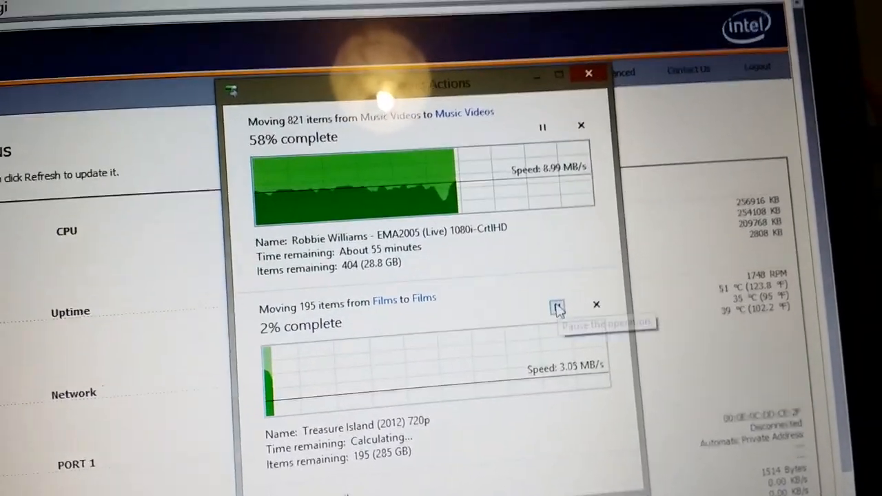